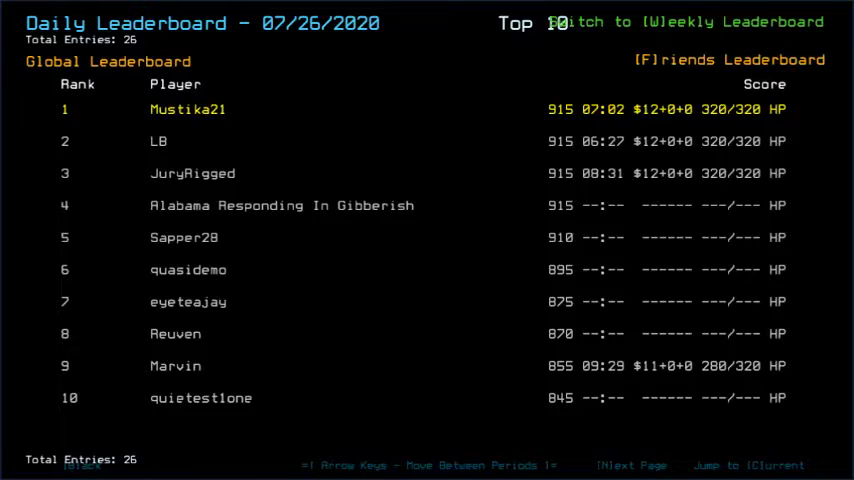
- Close the Daily Leaderboard to start the challenge and survey the 16-room derelict
left_click(688, 59)
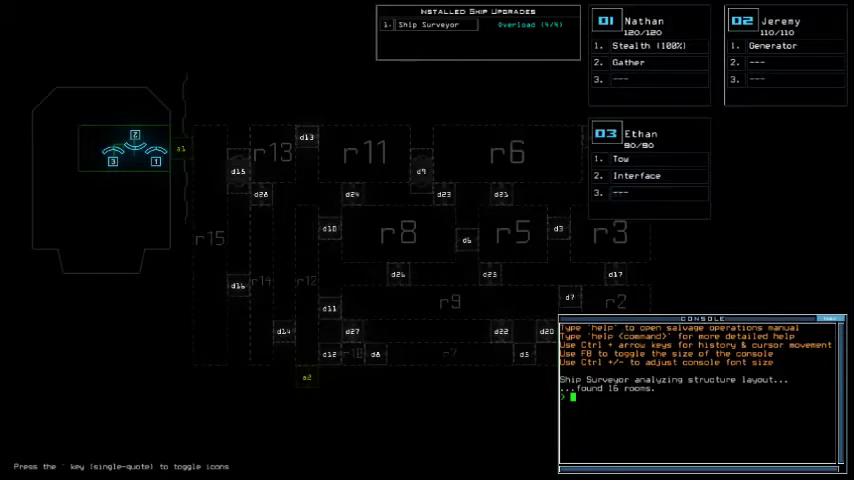
- Open the Options menu over the derelict map, then close it again
key("Escape")
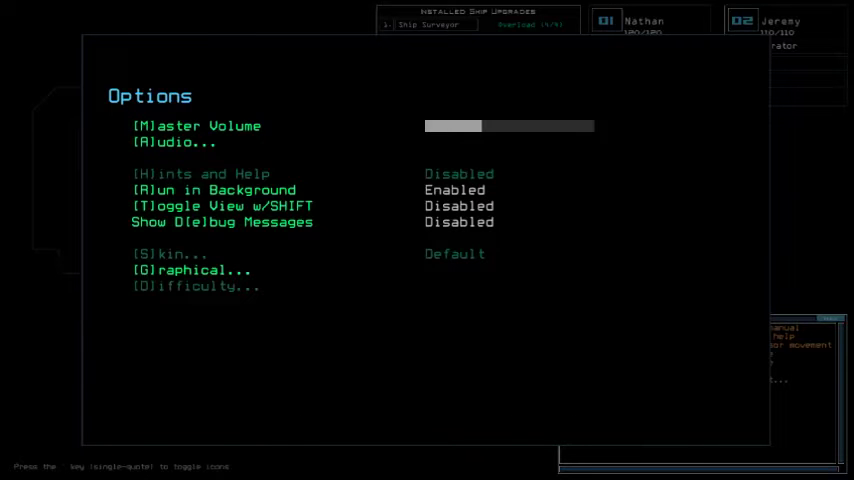
key("Escape")
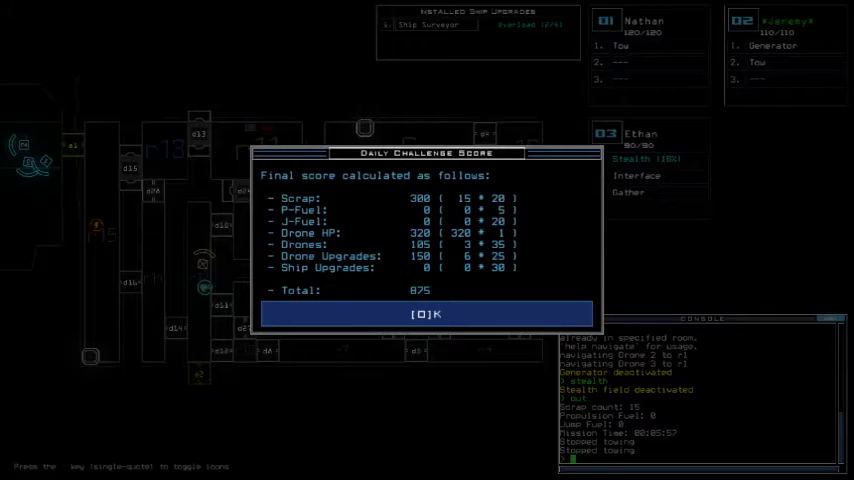
- Dismiss the Daily Challenge Score dialog showing the 875 total
left_click(427, 314)
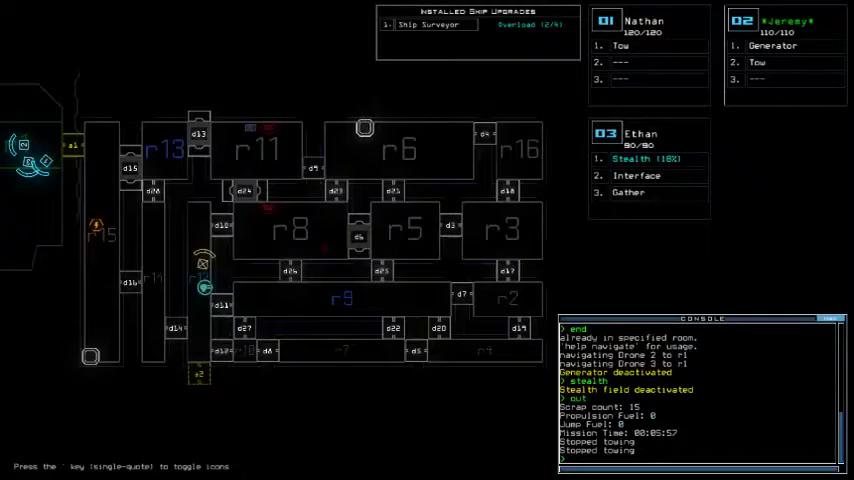